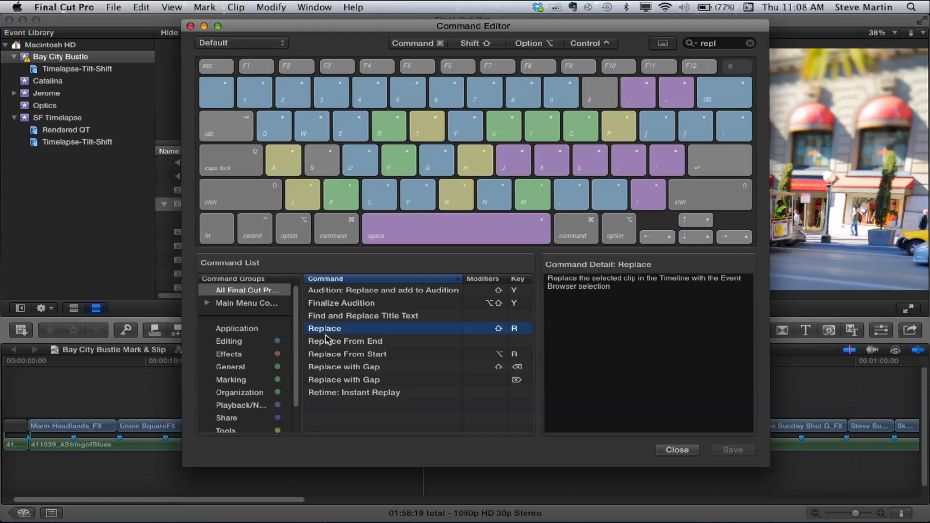
# Step: Select Replace From Start, then Replace From End, to review each command's description and shortcut
pyautogui.click(345, 341)
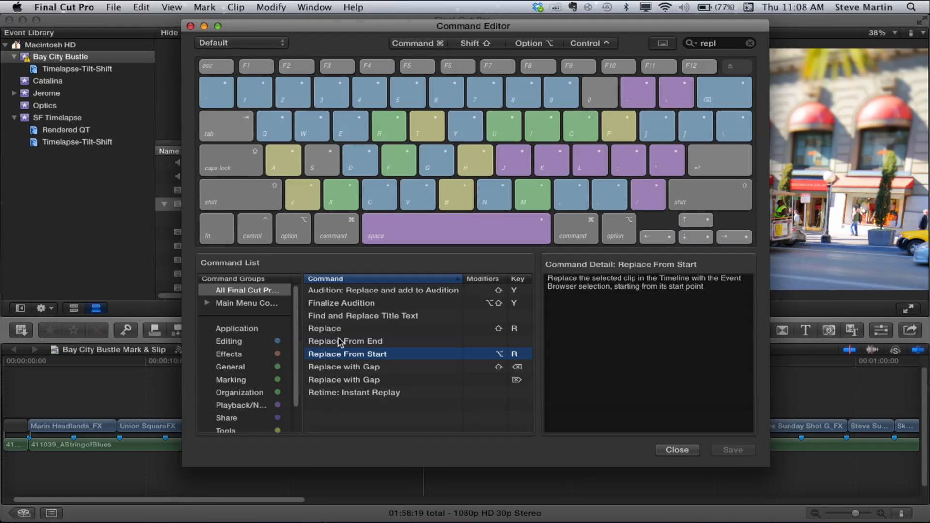
pyautogui.click(345, 341)
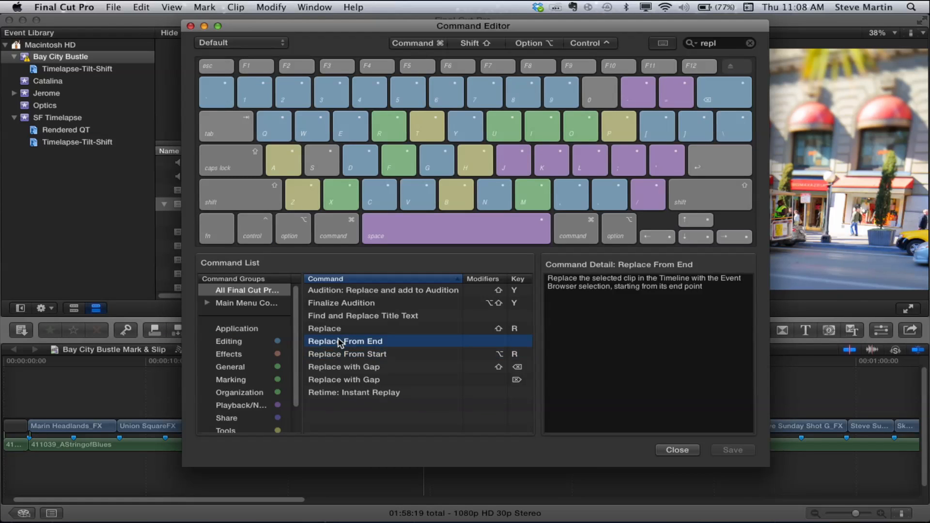
pyautogui.moveTo(422, 164)
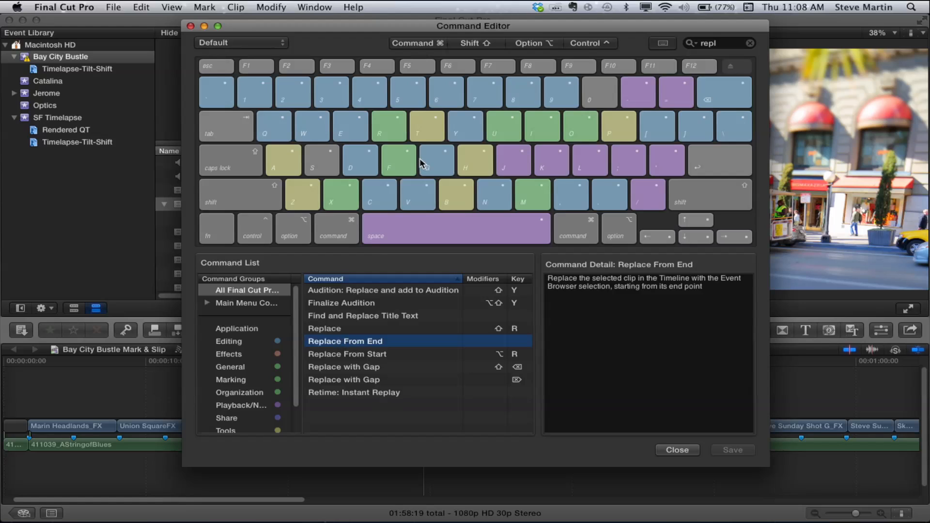